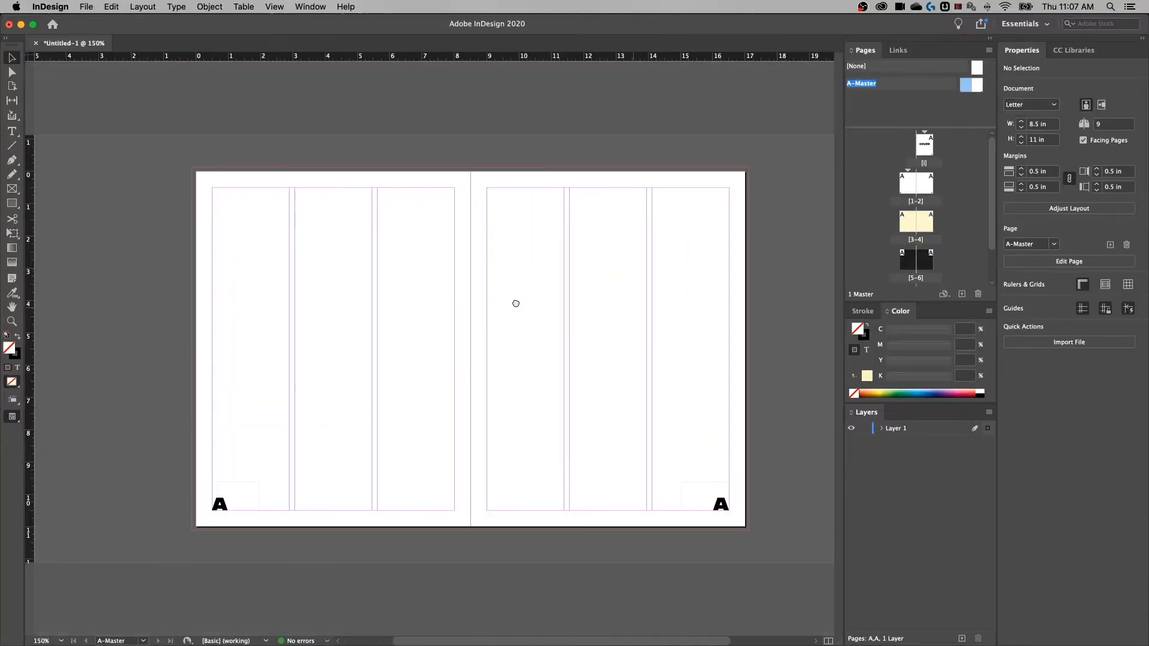
Marquee-select both page number text frames at the bottom of the A-Master spread.
left_click_drag(515, 303, 742, 458)
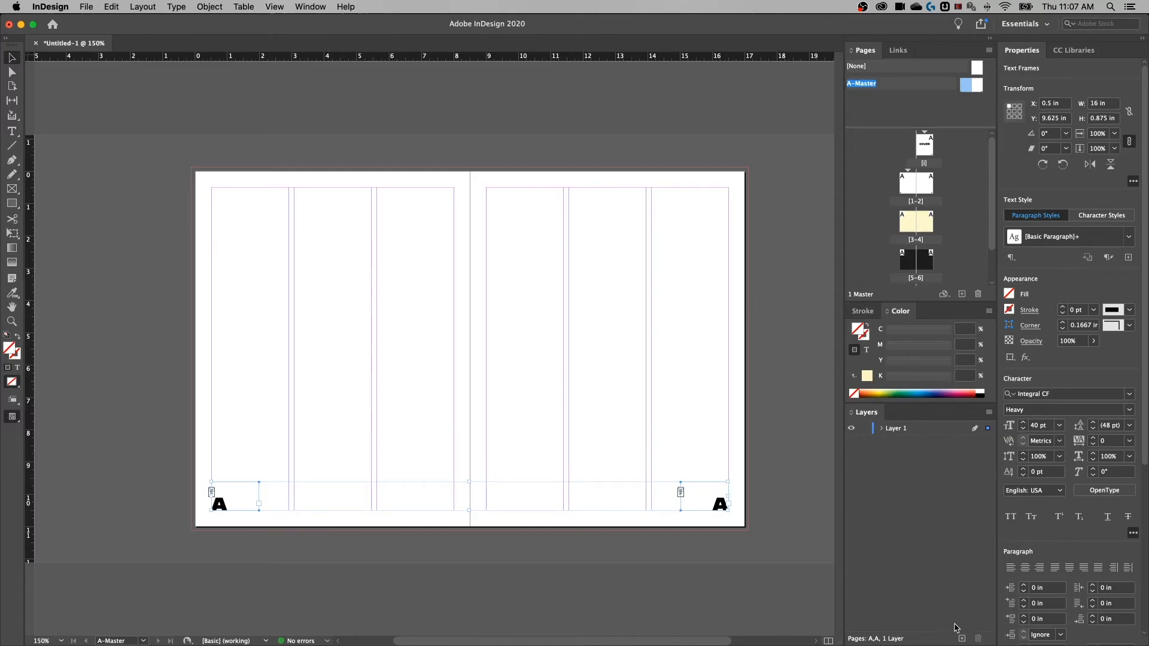
Add a layer named 'Master Pages' above Layer 1, then expand Layer 1 to list its frames.
left_click(962, 634)
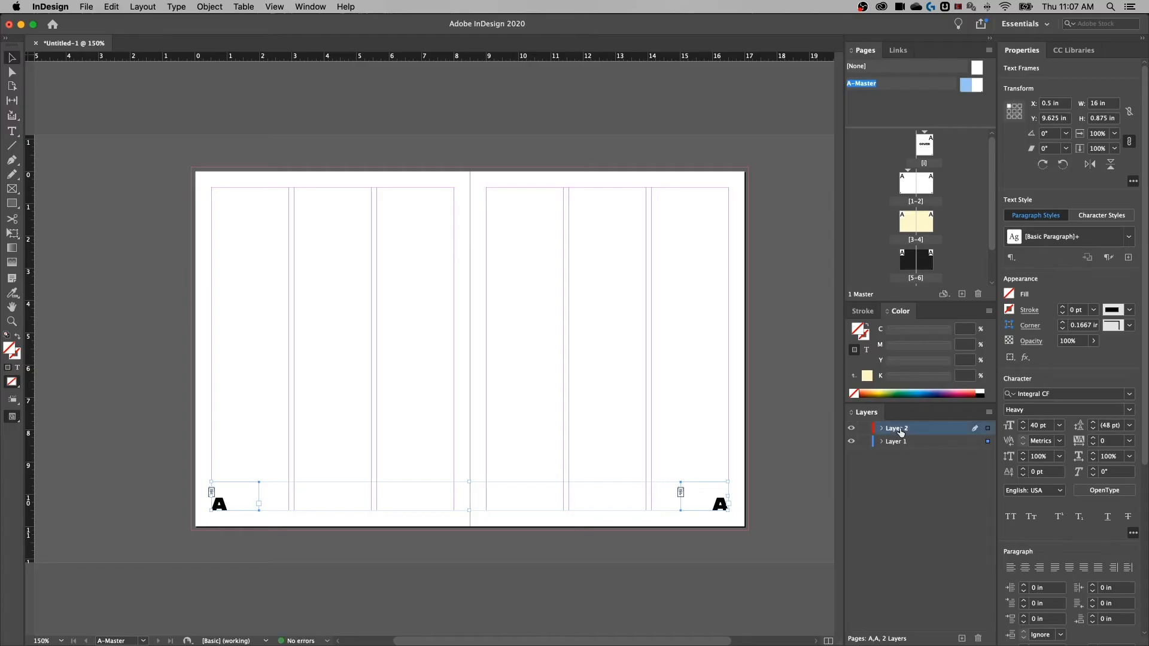
mouse_move(895, 431)
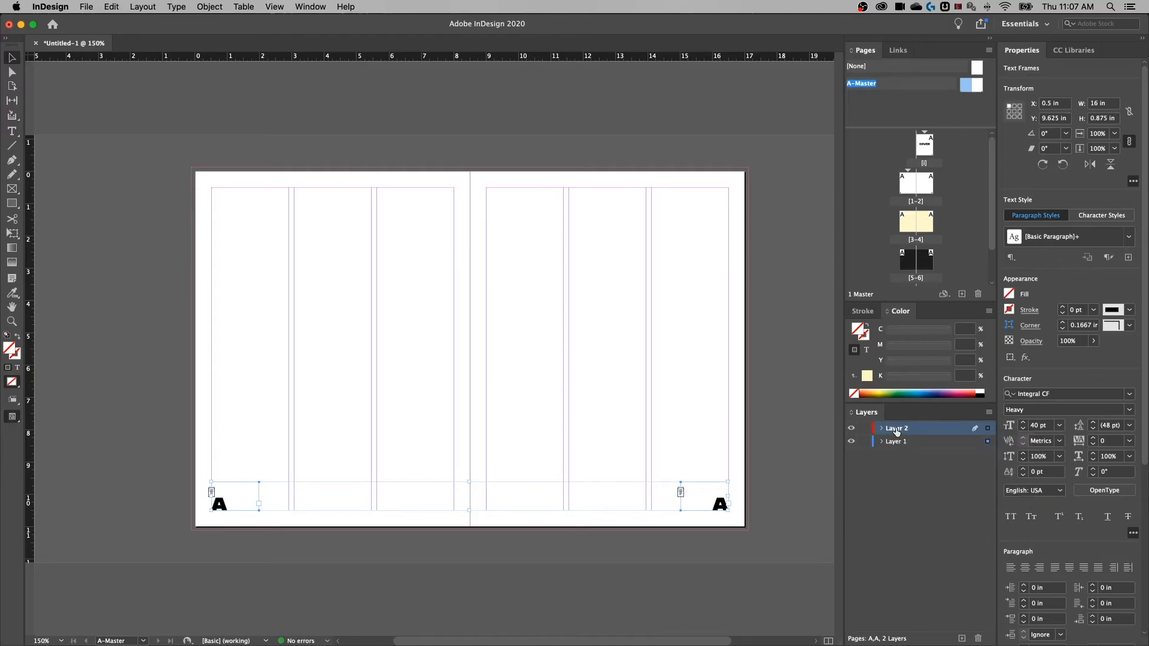
double_click(896, 428)
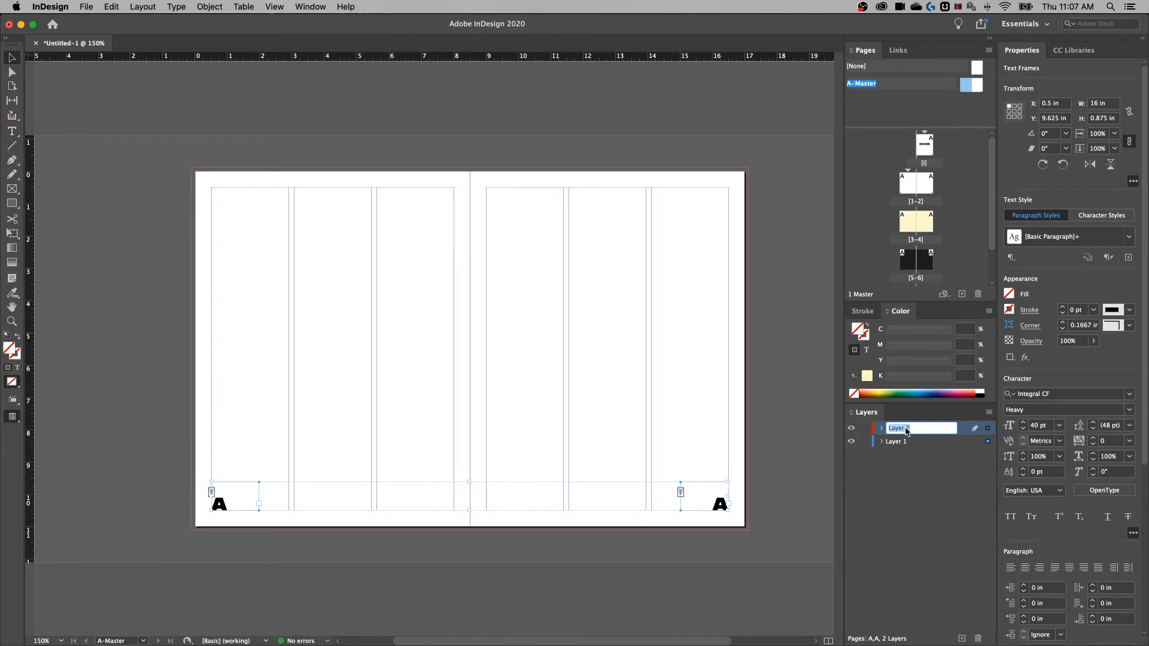
type("MA")
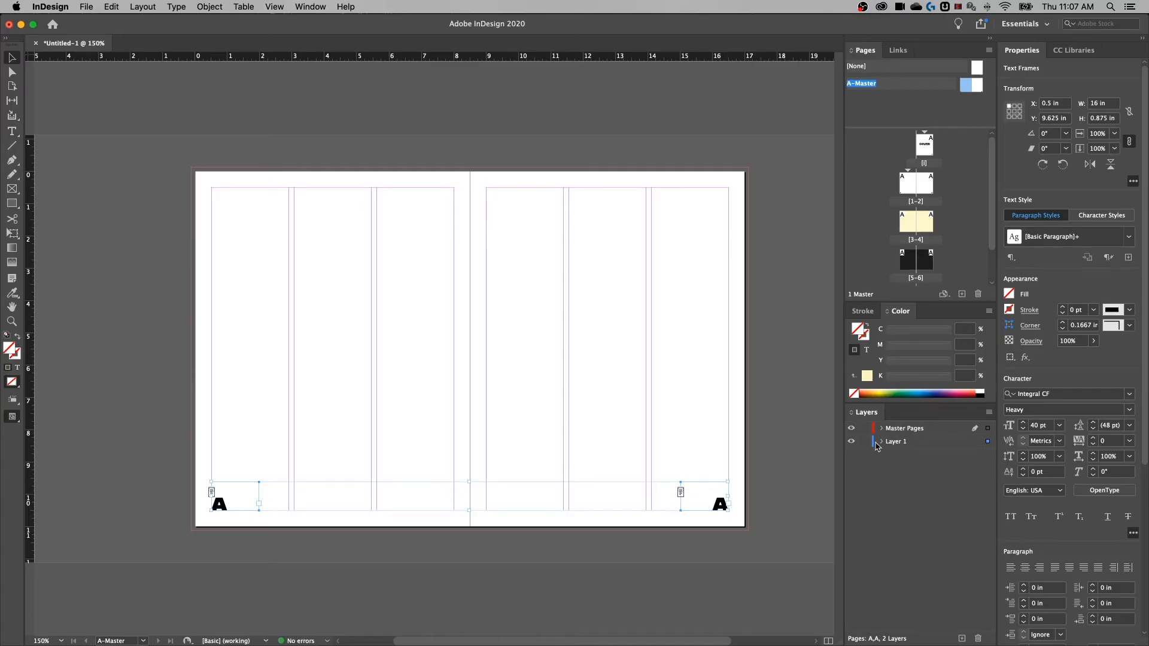
left_click(882, 441)
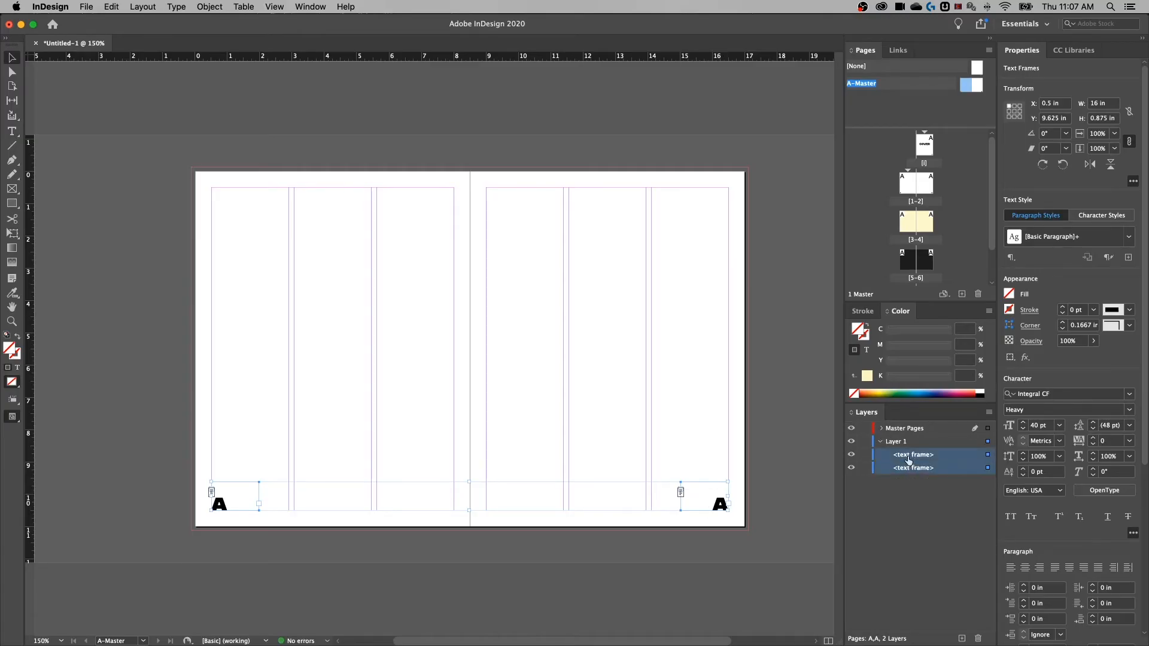